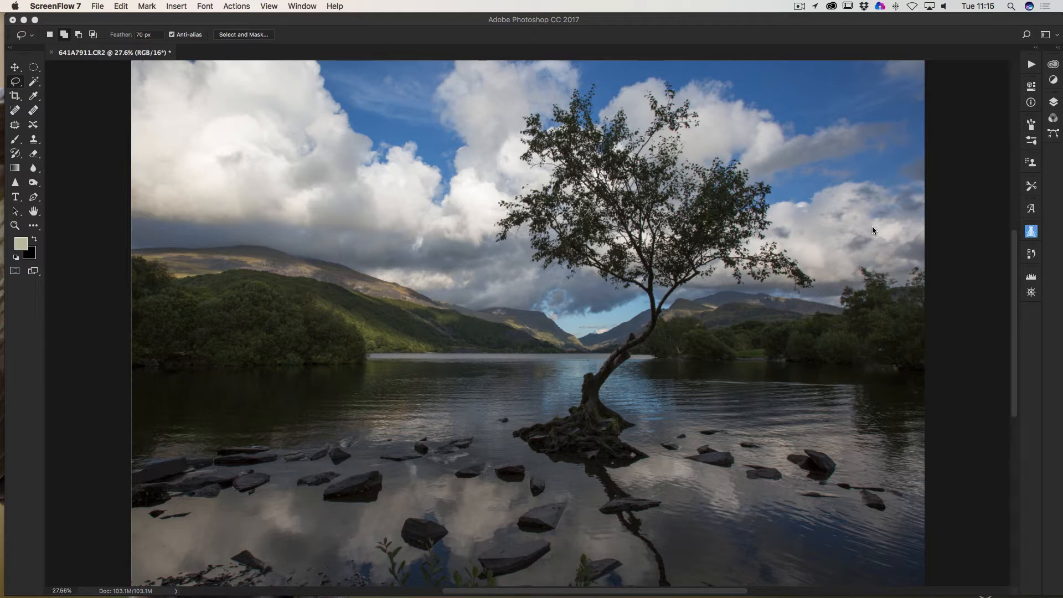
{"action": "mouse_move", "coordinate": [870, 232]}
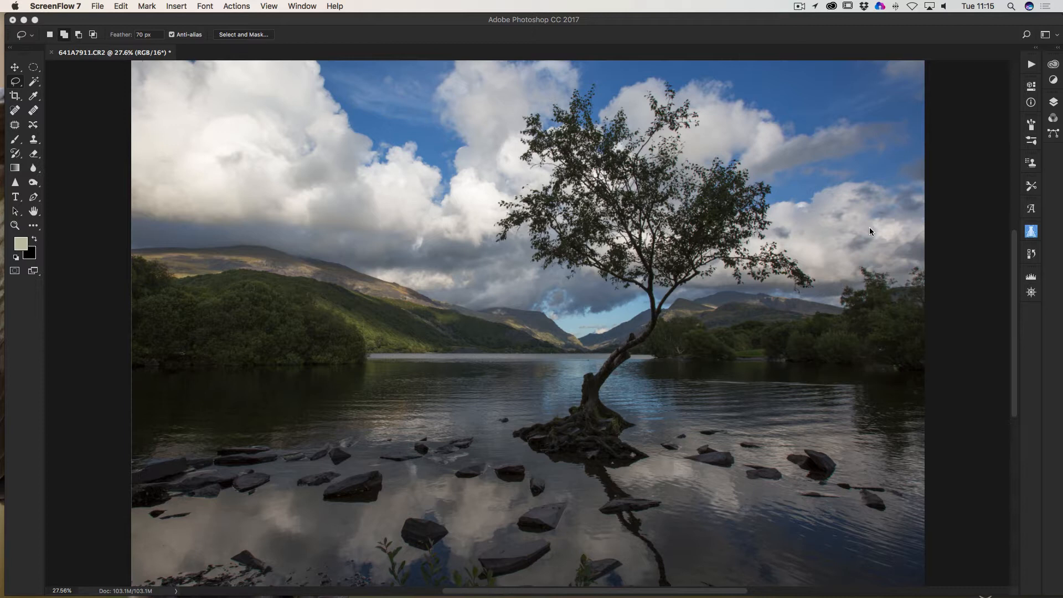
{"action": "mouse_move", "coordinate": [436, 202]}
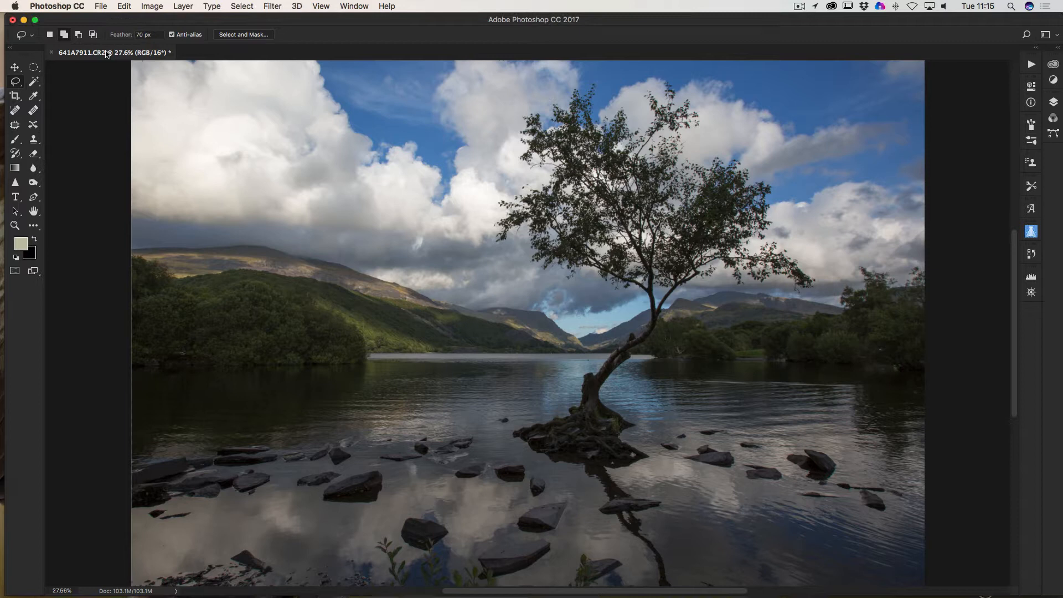
{"action": "mouse_move", "coordinate": [109, 35]}
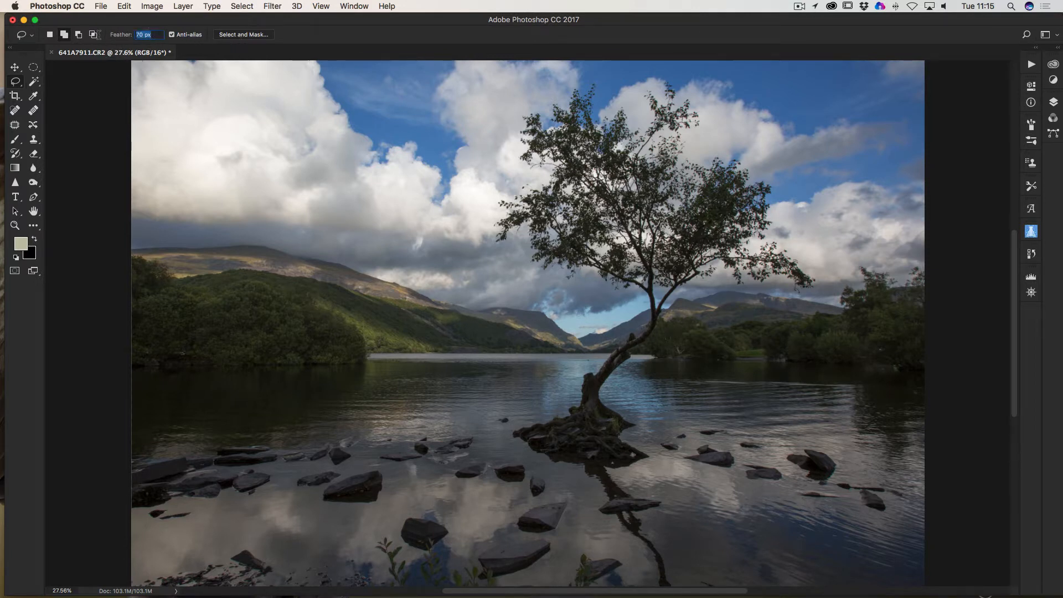
- Enter 0 px in the Lasso Feather field
{"action": "type", "text": "0"}
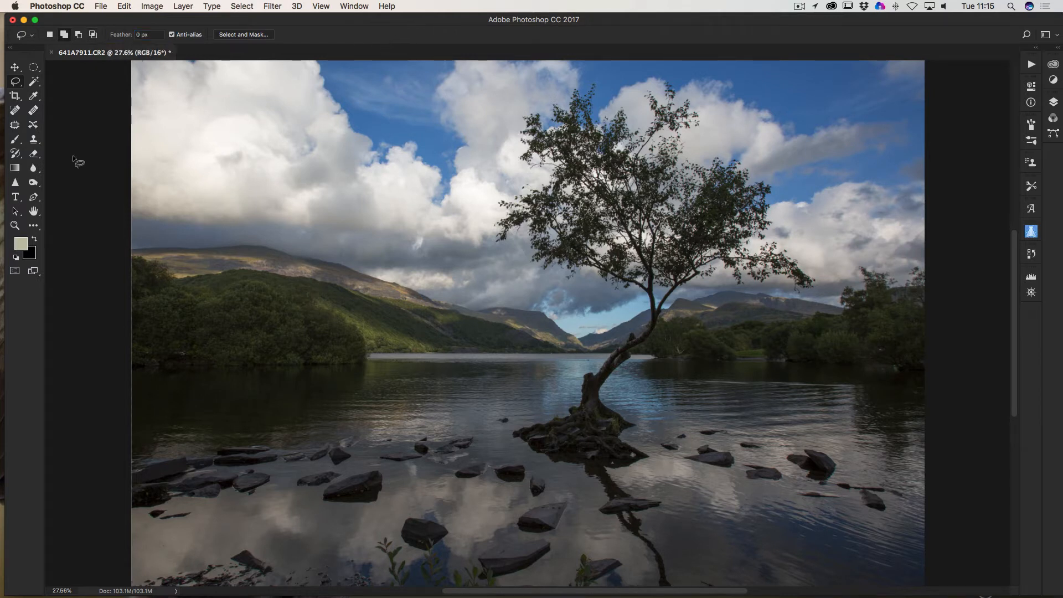
{"action": "mouse_move", "coordinate": [76, 154]}
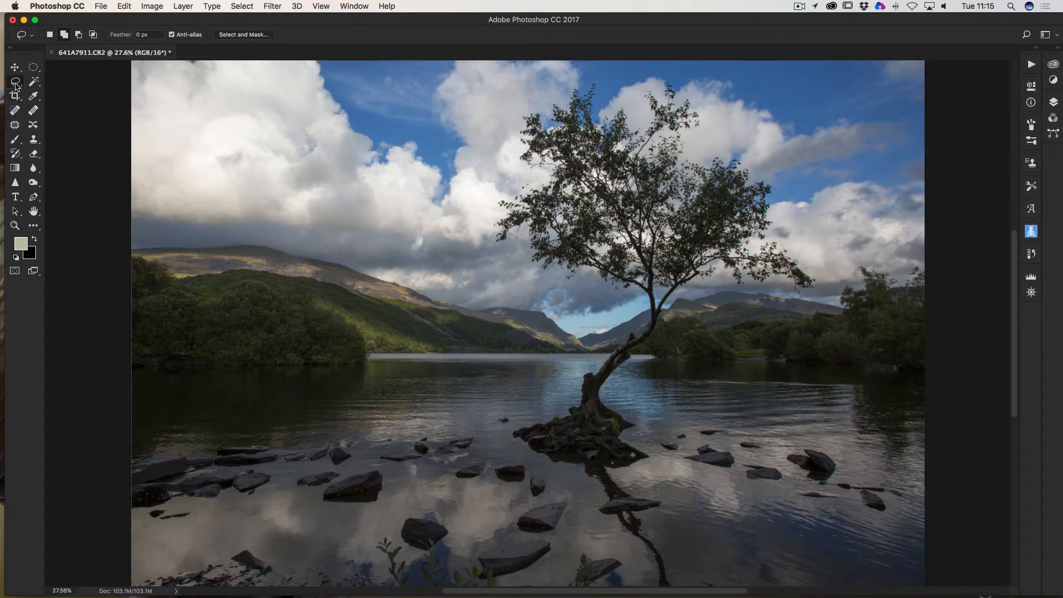
{"action": "mouse_move", "coordinate": [76, 122]}
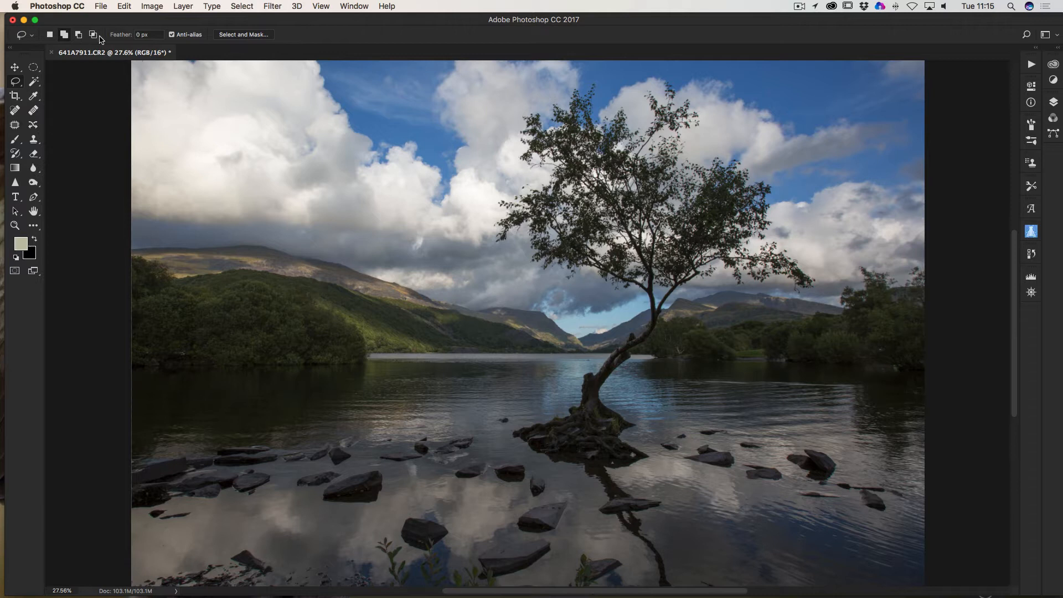
{"action": "mouse_move", "coordinate": [115, 43]}
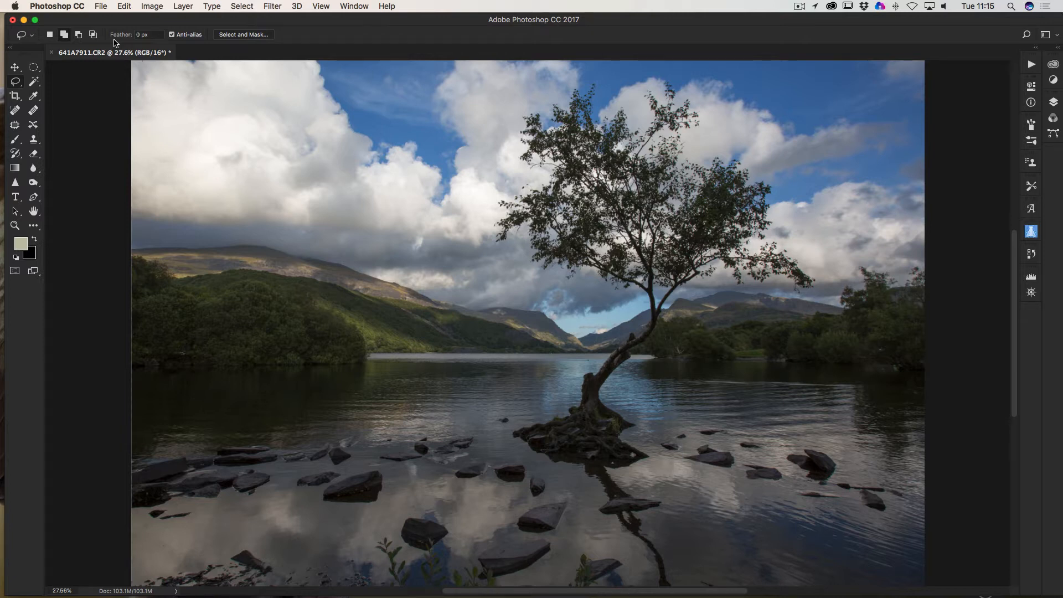
{"action": "mouse_move", "coordinate": [278, 305]}
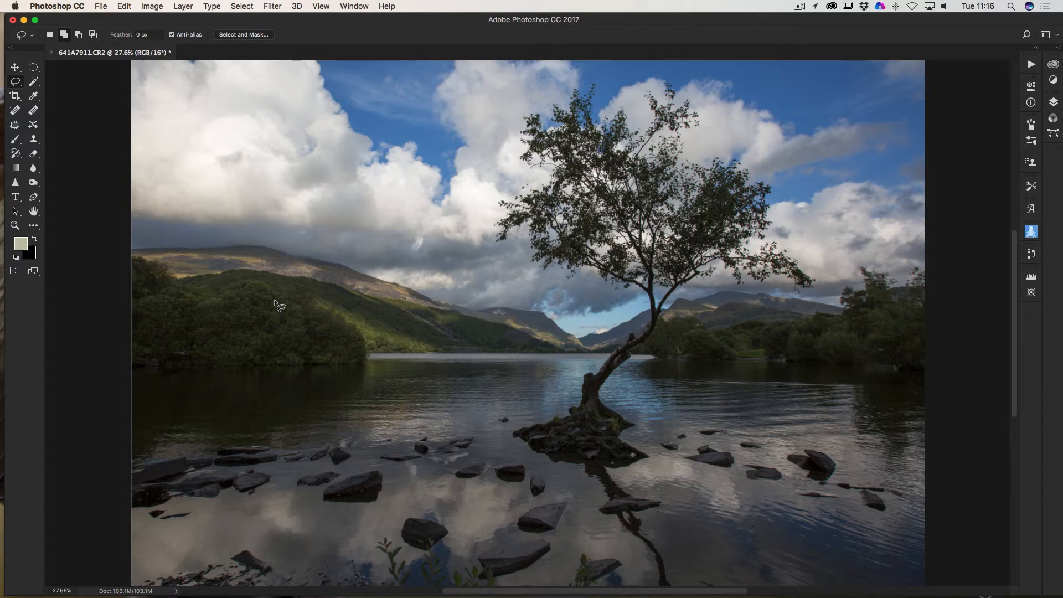
{"action": "mouse_move", "coordinate": [186, 444]}
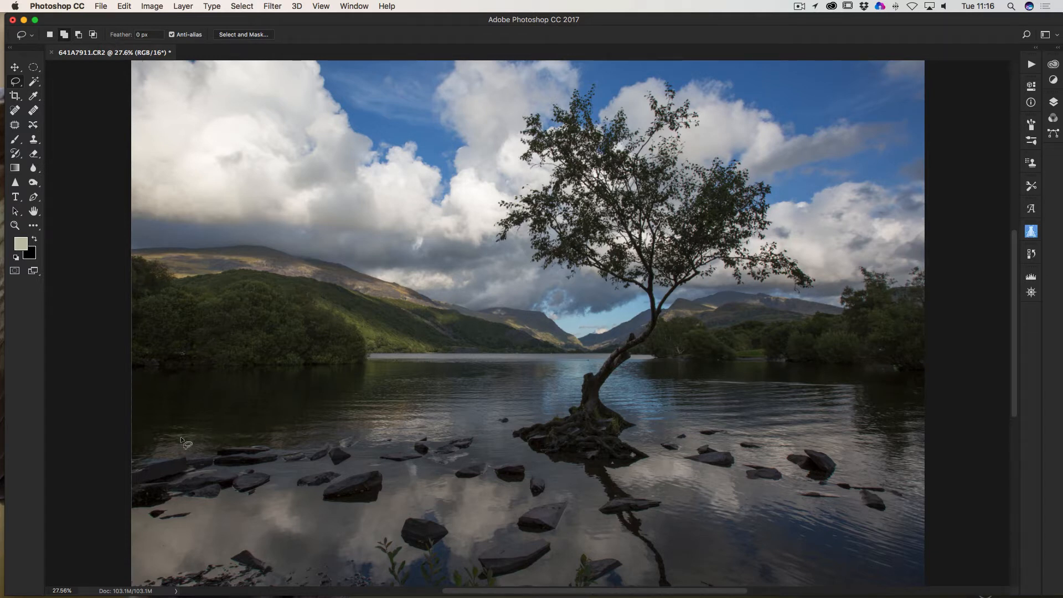
{"action": "mouse_move", "coordinate": [146, 345]}
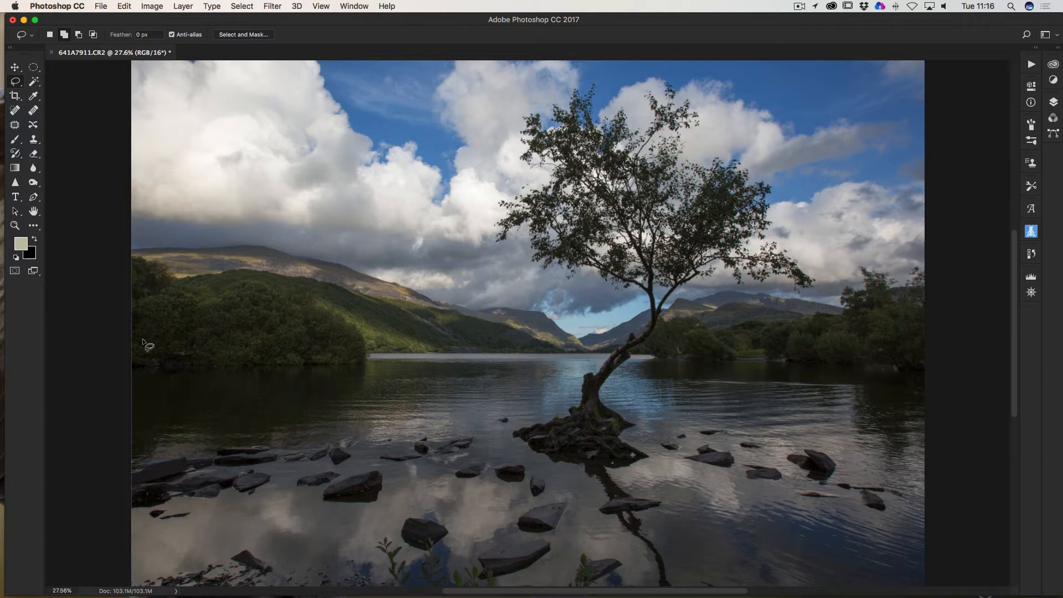
{"action": "mouse_move", "coordinate": [289, 338]}
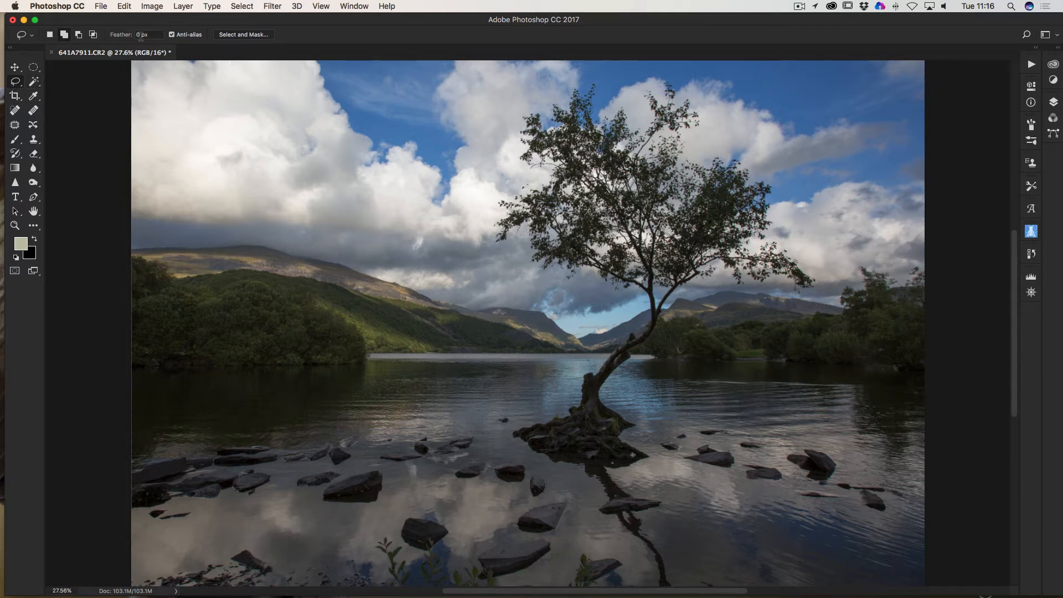
{"action": "mouse_move", "coordinate": [142, 34]}
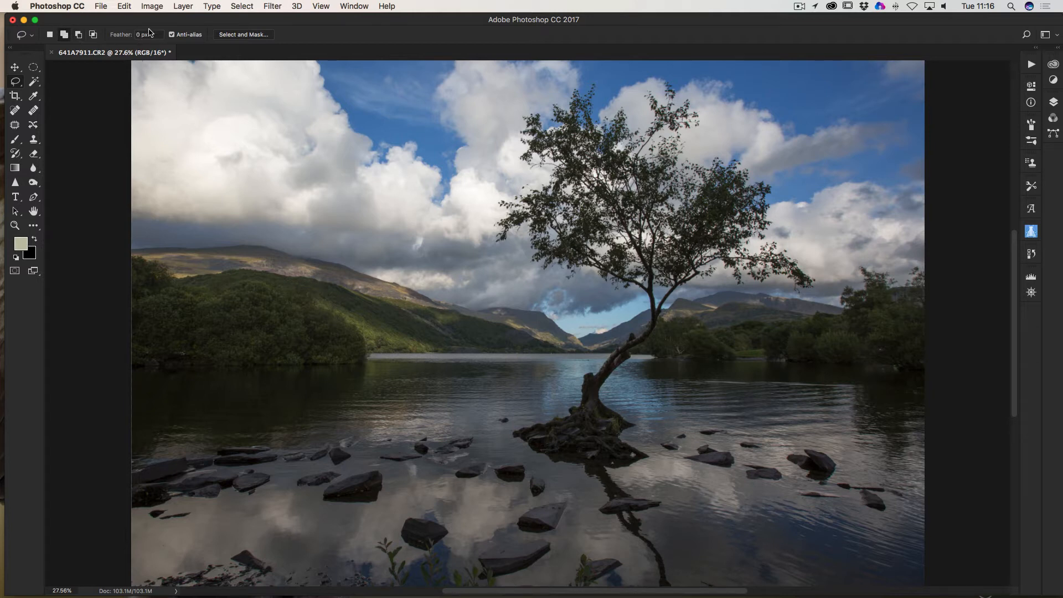
- Set the Lasso feather amount to 70 px
{"action": "left_click", "coordinate": [148, 34]}
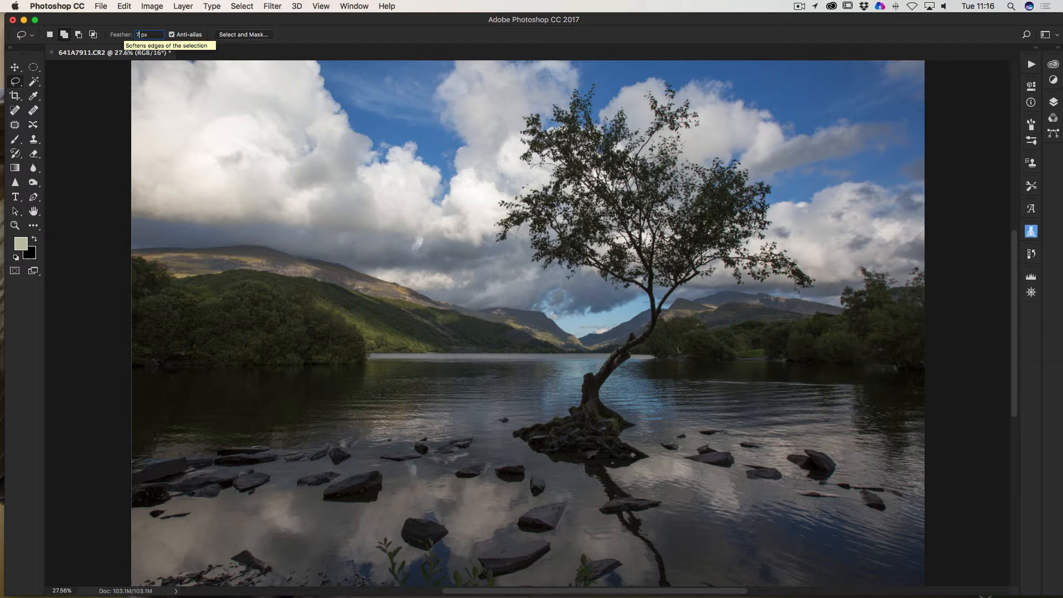
{"action": "type", "text": "0"}
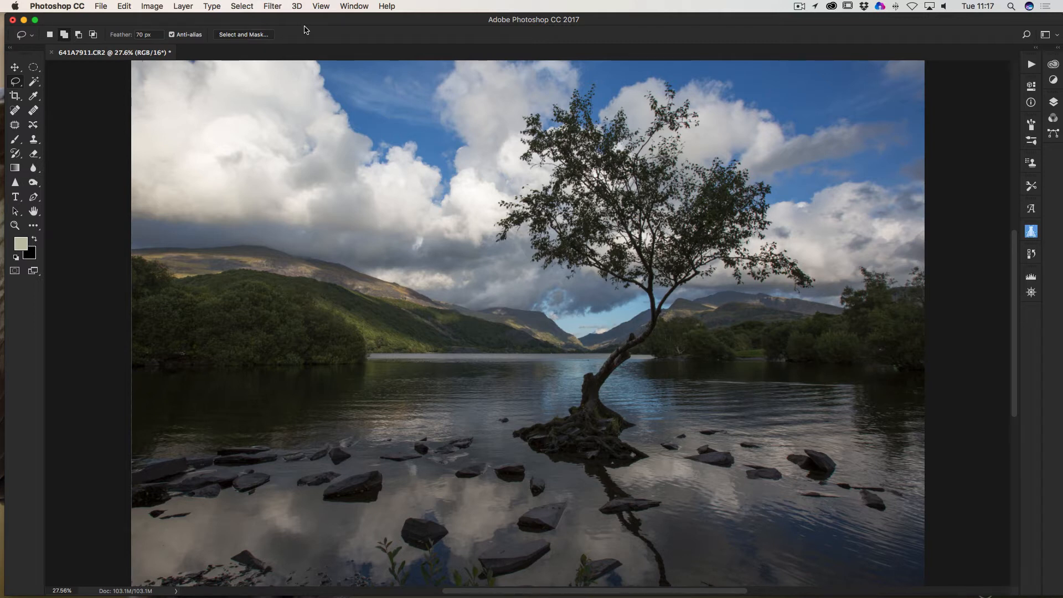
{"action": "mouse_move", "coordinate": [411, 128]}
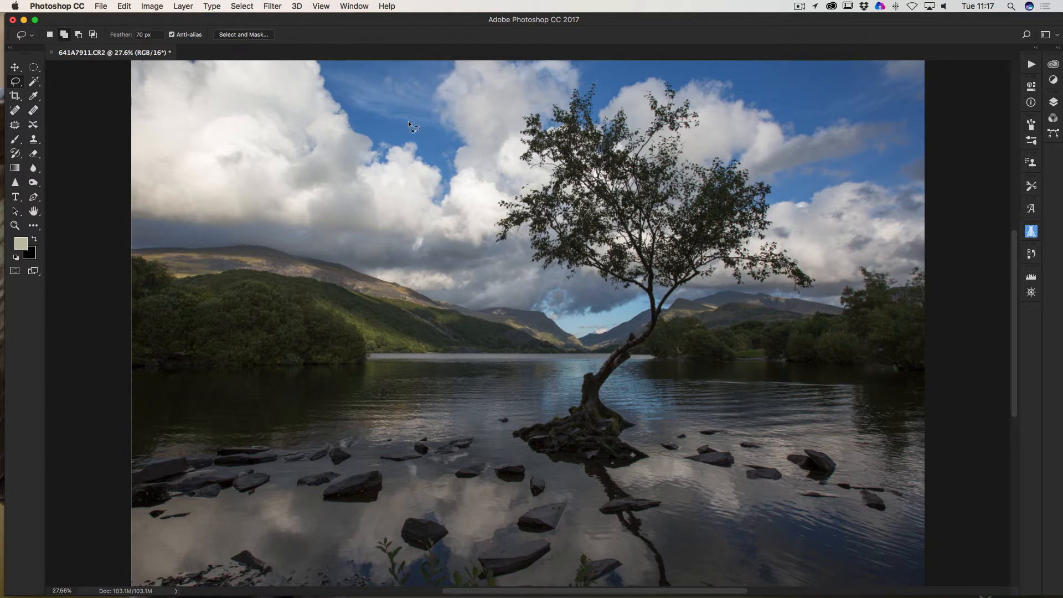
{"action": "mouse_move", "coordinate": [102, 130]}
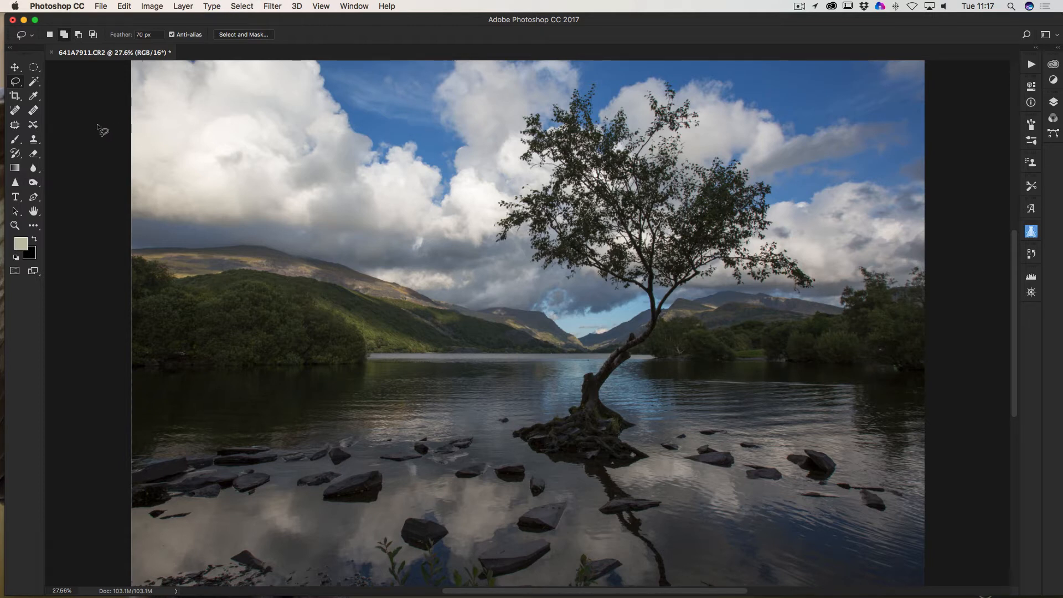
{"action": "mouse_move", "coordinate": [134, 263]}
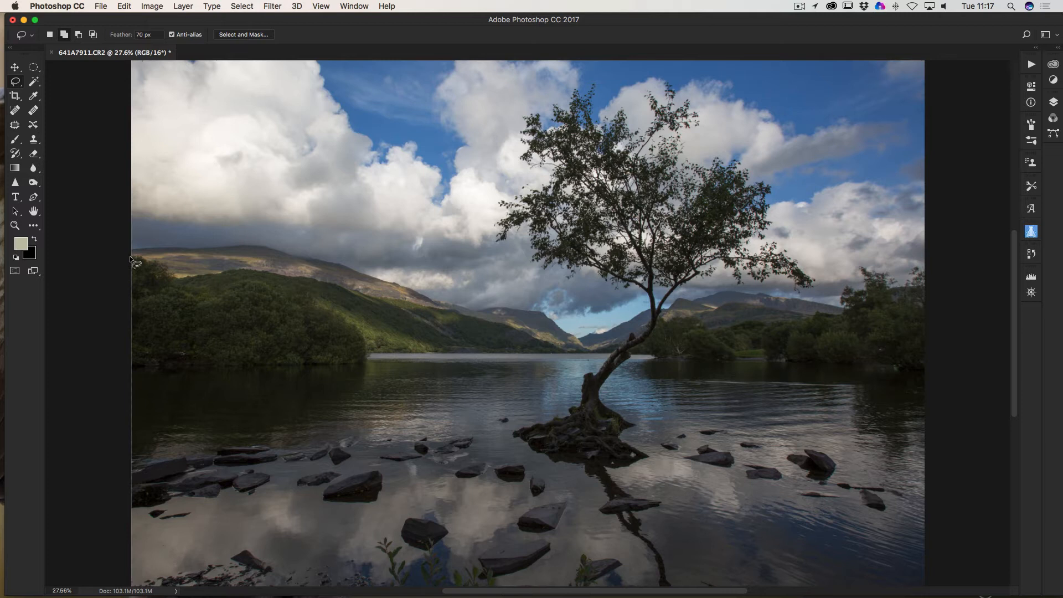
{"action": "mouse_move", "coordinate": [498, 372]}
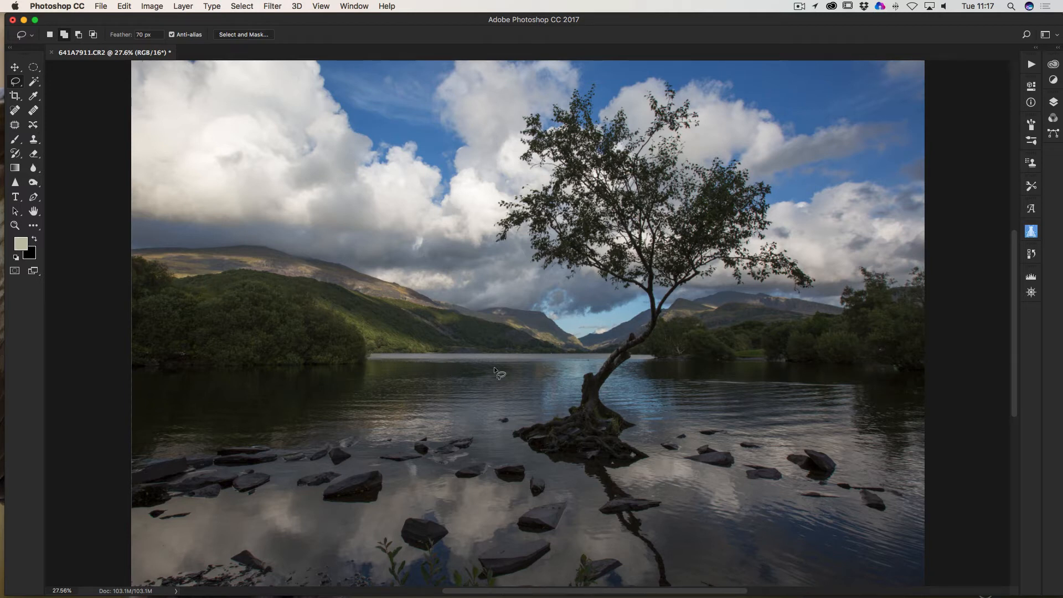
{"action": "mouse_move", "coordinate": [232, 279]}
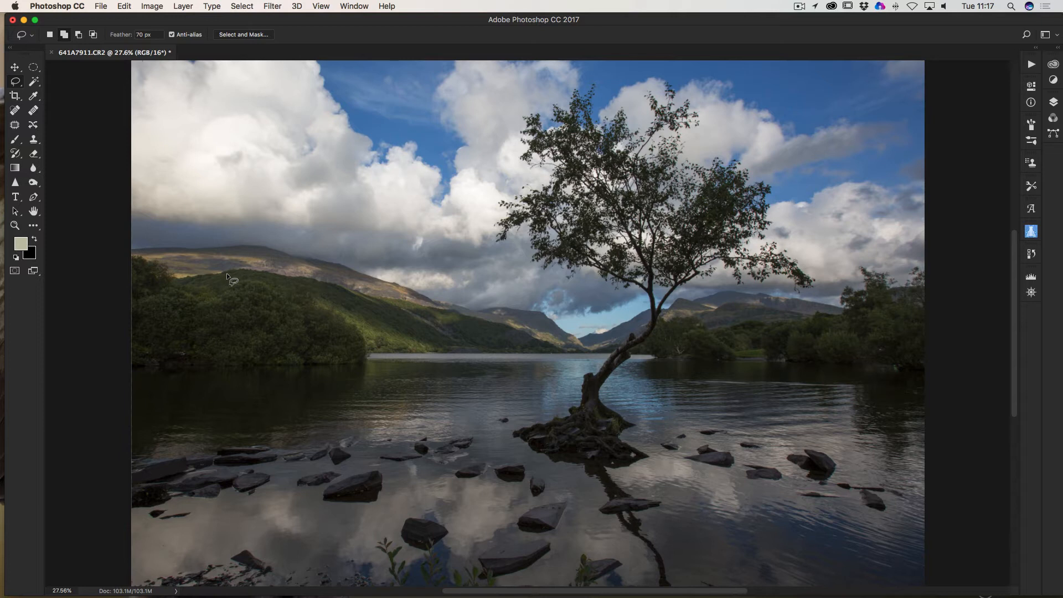
{"action": "mouse_move", "coordinate": [143, 290]}
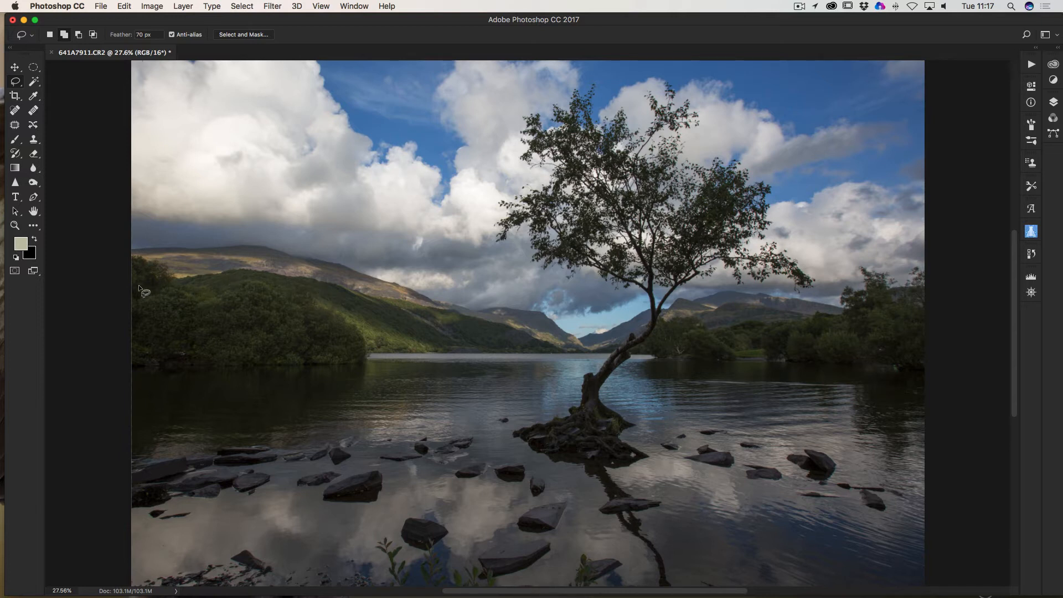
- Lasso the left hillside shoreline, tree roots, and right-hand trees into one selection
{"action": "left_click_drag", "start_coordinate": [135, 264], "coordinate": [210, 281]}
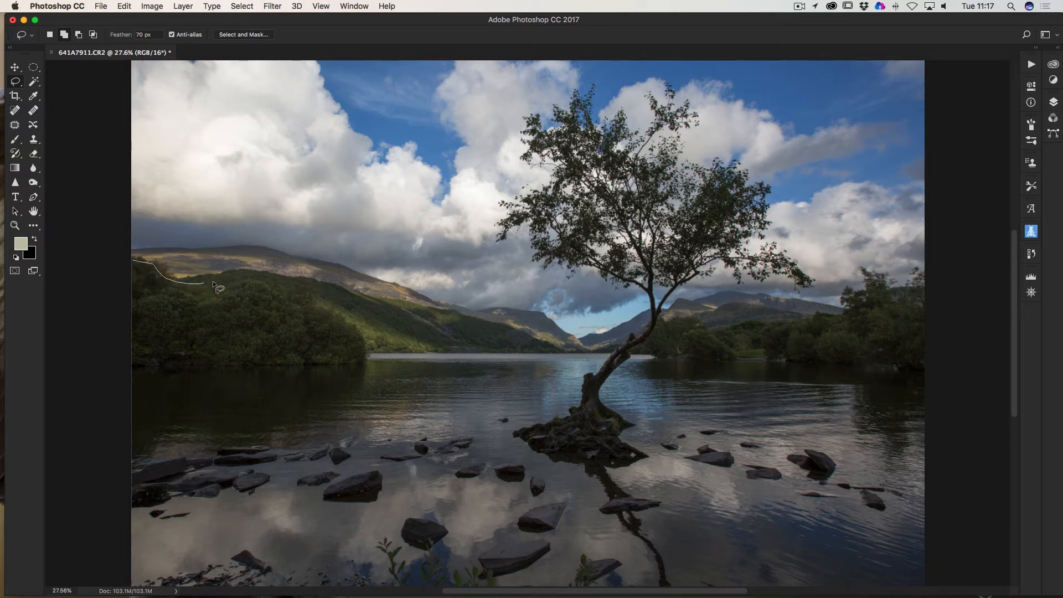
{"action": "left_click_drag", "start_coordinate": [211, 285], "coordinate": [374, 363]}
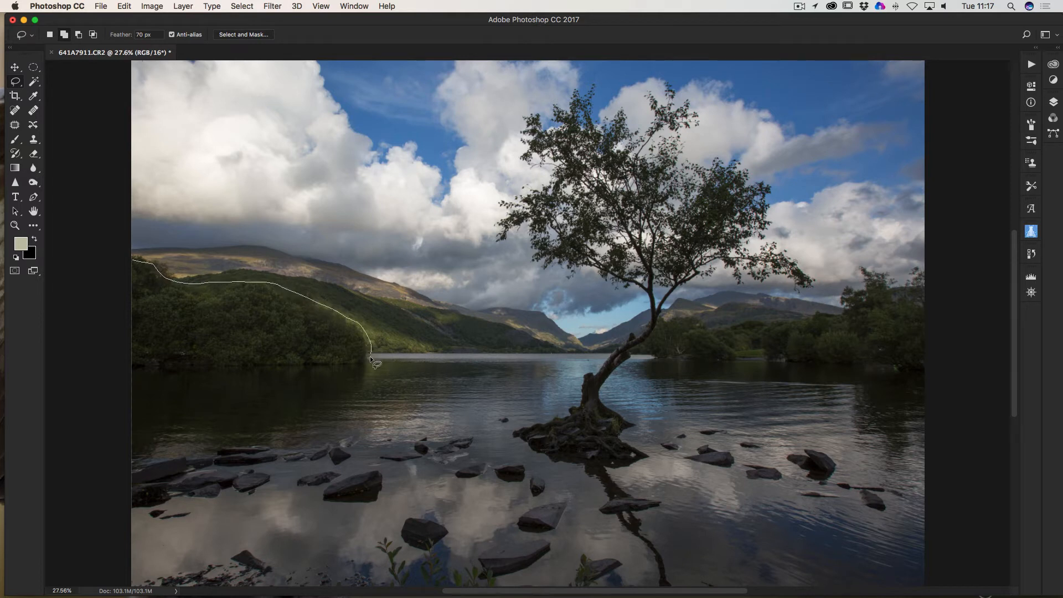
{"action": "left_click_drag", "start_coordinate": [372, 363], "coordinate": [292, 423]}
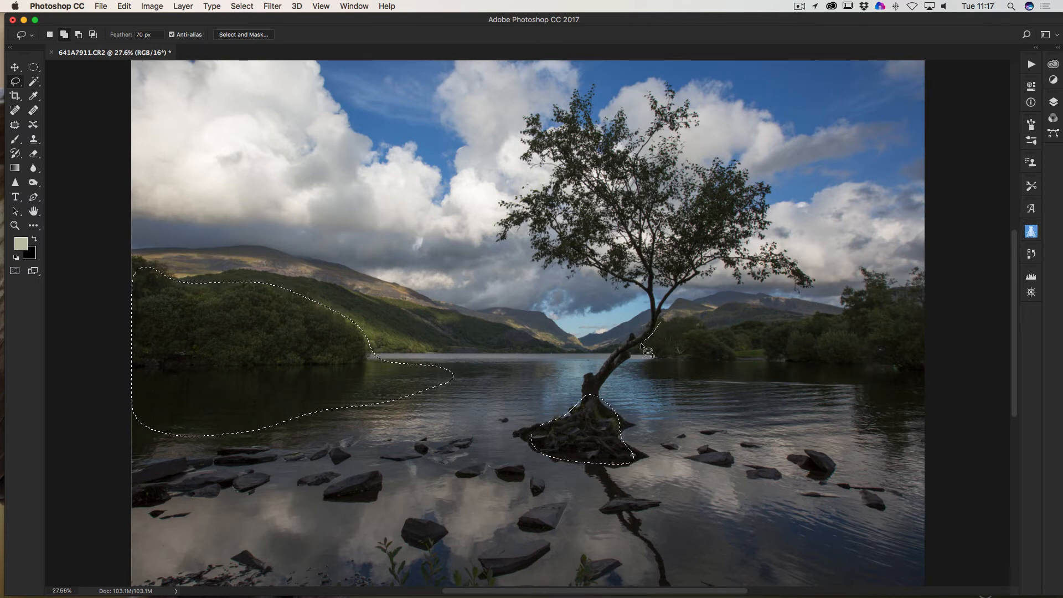
{"action": "left_click_drag", "start_coordinate": [648, 349], "coordinate": [837, 385]}
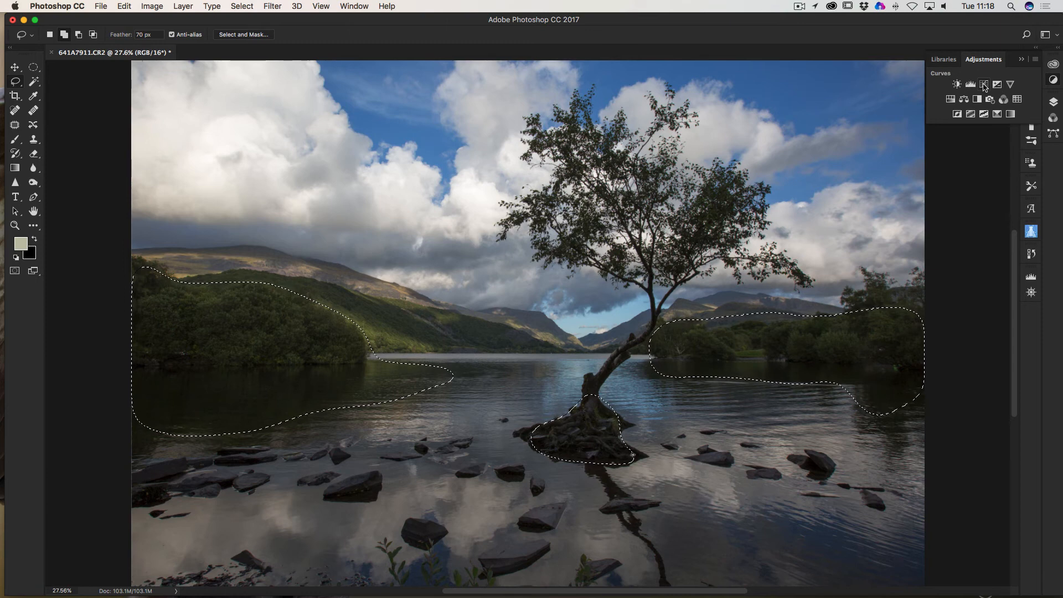
- Add a Curves adjustment layer and lift the curve to brighten the selection
{"action": "left_click", "coordinate": [984, 84]}
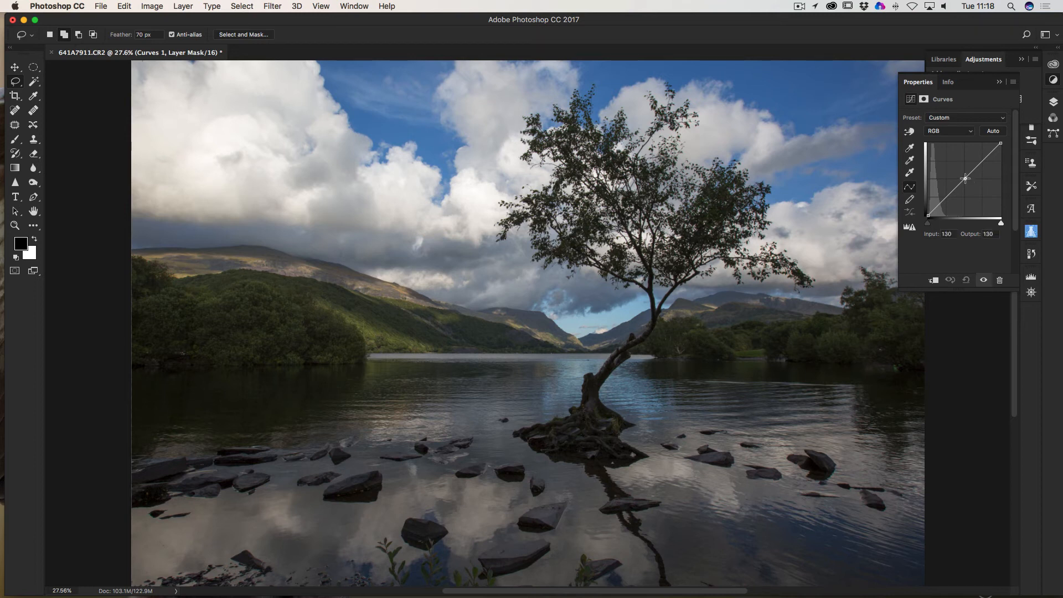
{"action": "left_click_drag", "start_coordinate": [966, 178], "coordinate": [958, 172]}
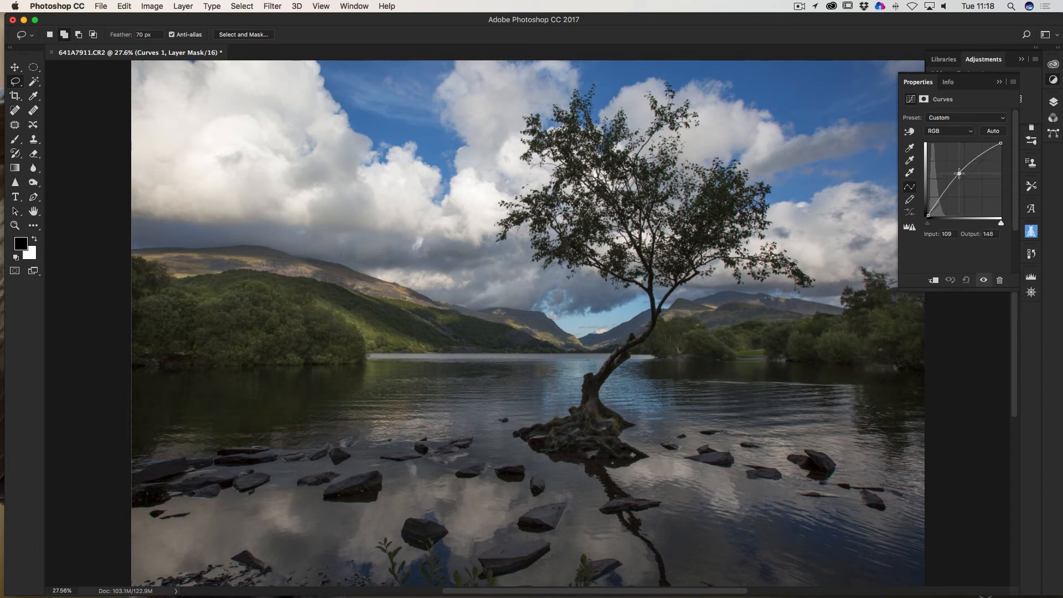
{"action": "left_click_drag", "start_coordinate": [959, 172], "coordinate": [957, 169]}
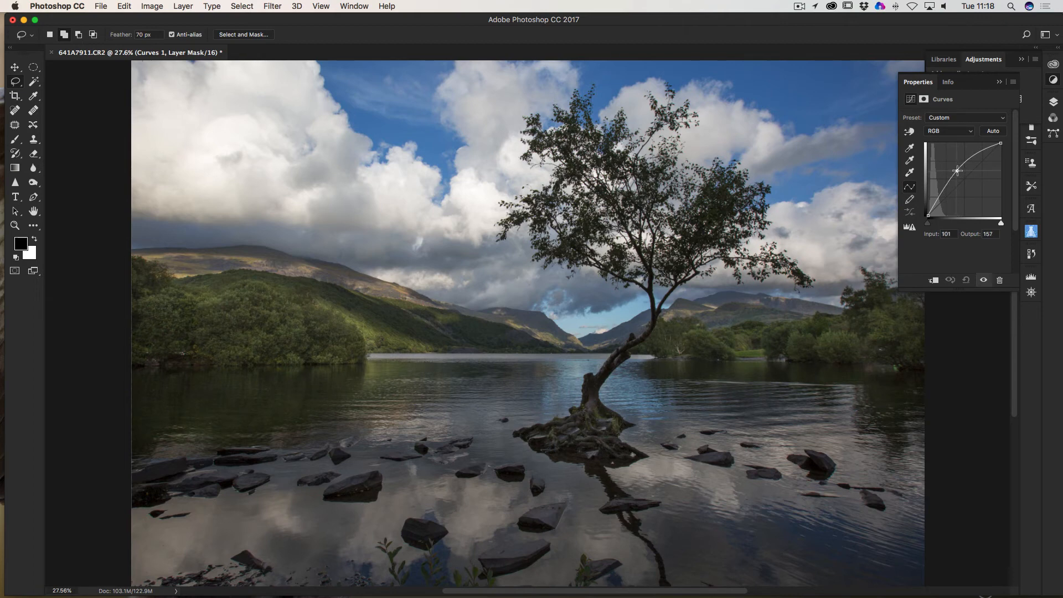
{"action": "left_click_drag", "start_coordinate": [956, 171], "coordinate": [958, 170]}
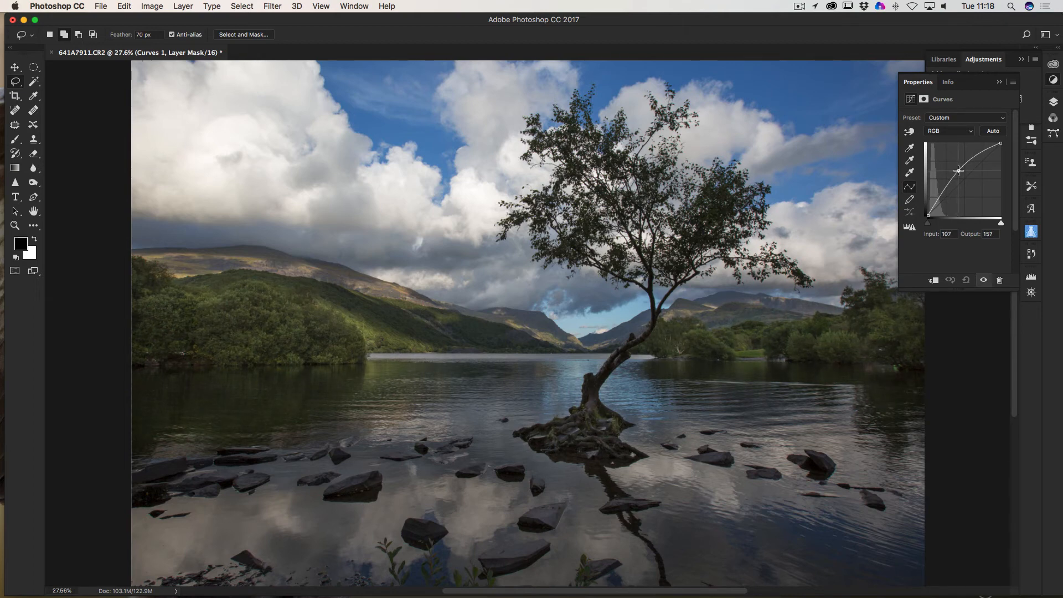
{"action": "left_click_drag", "start_coordinate": [959, 170], "coordinate": [978, 187]}
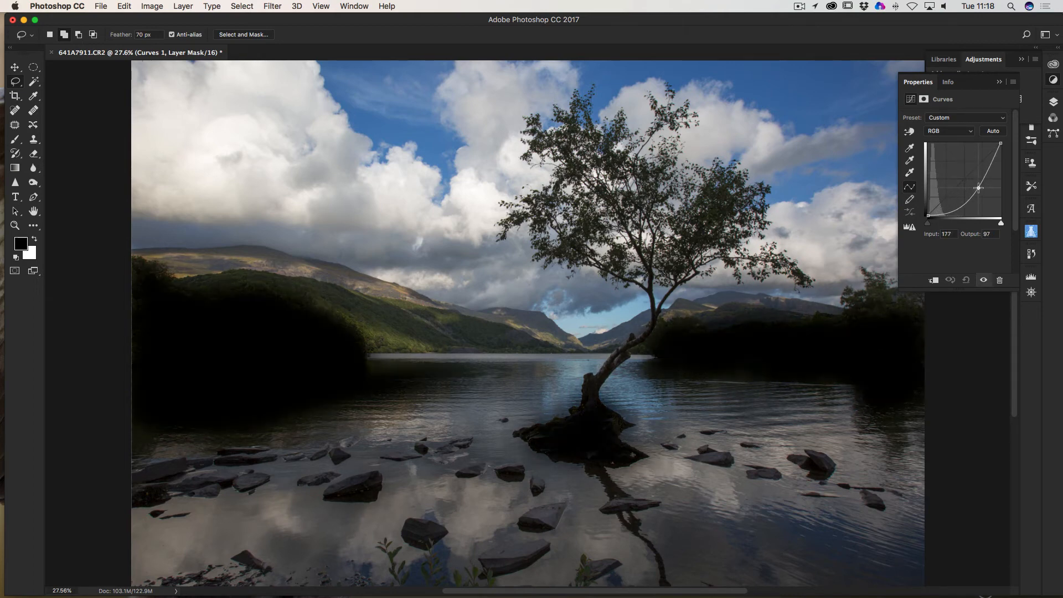
- Fine-tune the curve to a gentler midtone brightening of the shadowy areas
{"action": "left_click_drag", "start_coordinate": [978, 188], "coordinate": [1002, 210]}
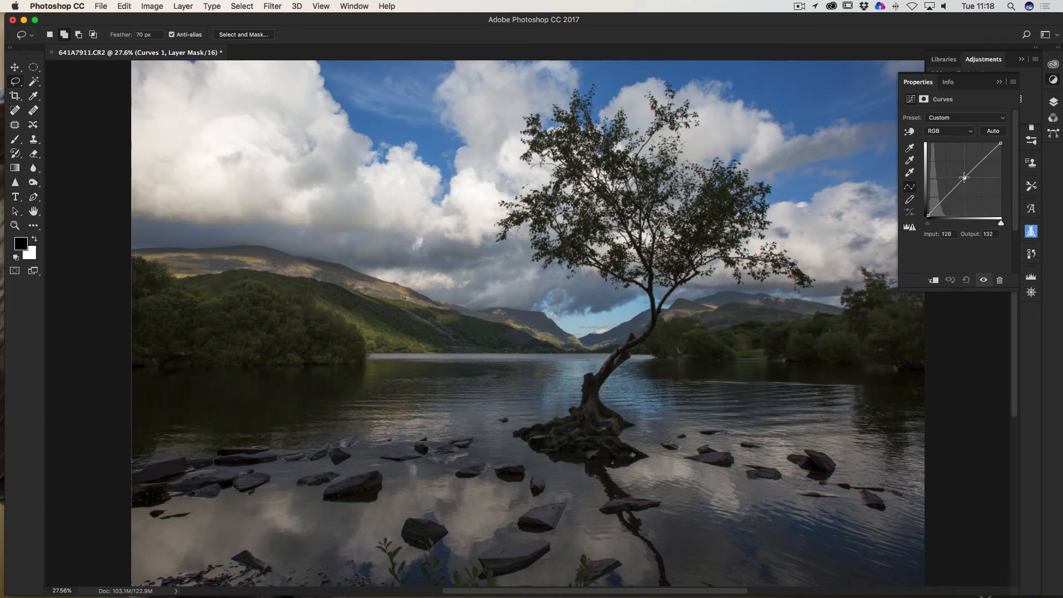
{"action": "left_click_drag", "start_coordinate": [964, 178], "coordinate": [961, 172]}
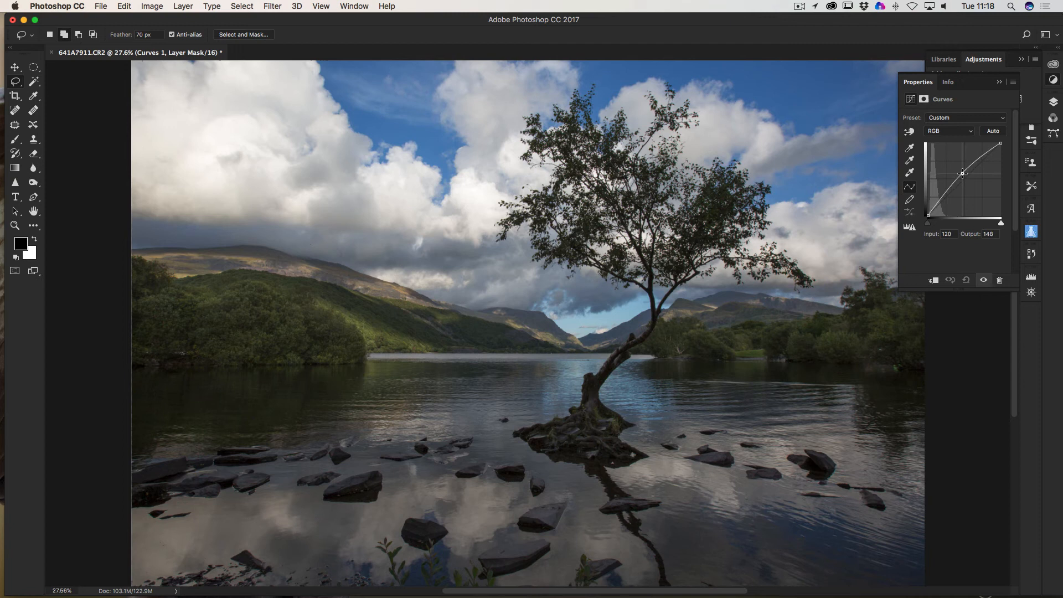
{"action": "left_click_drag", "start_coordinate": [962, 173], "coordinate": [960, 172]}
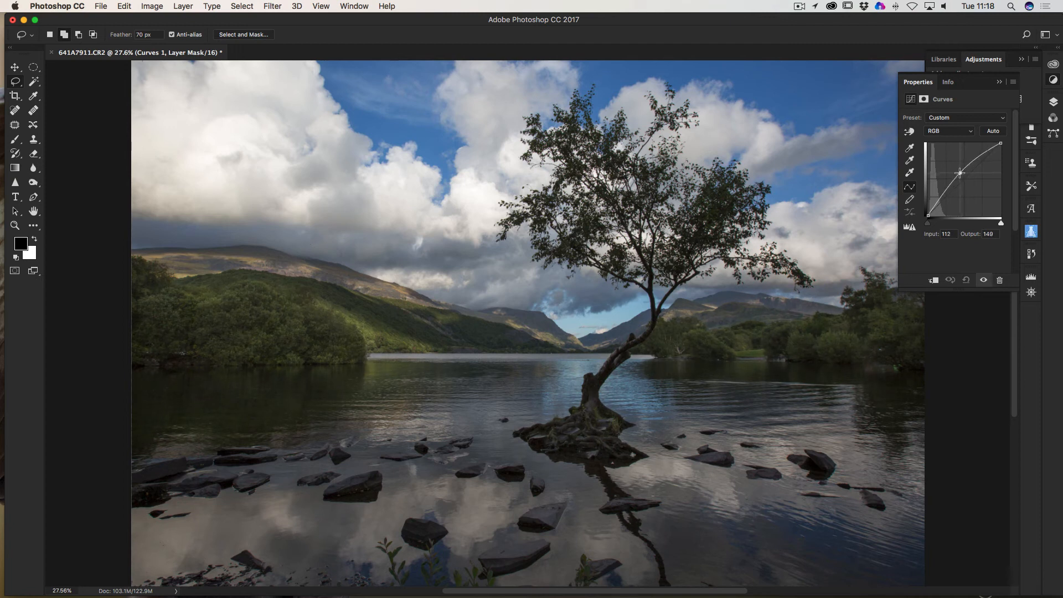
{"action": "left_click_drag", "start_coordinate": [960, 173], "coordinate": [955, 174]}
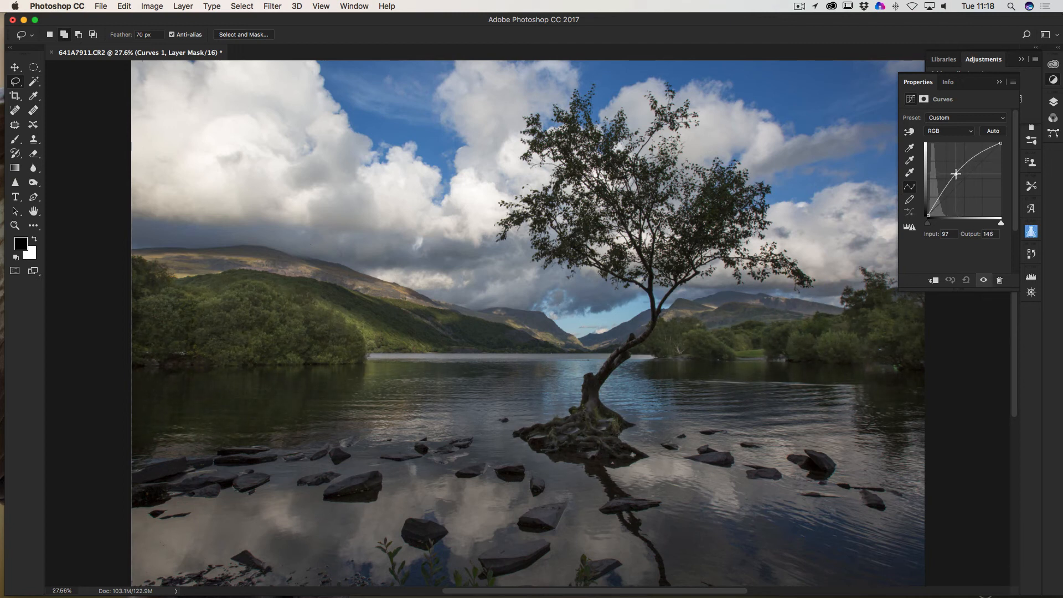
{"action": "left_click_drag", "start_coordinate": [956, 175], "coordinate": [957, 172]}
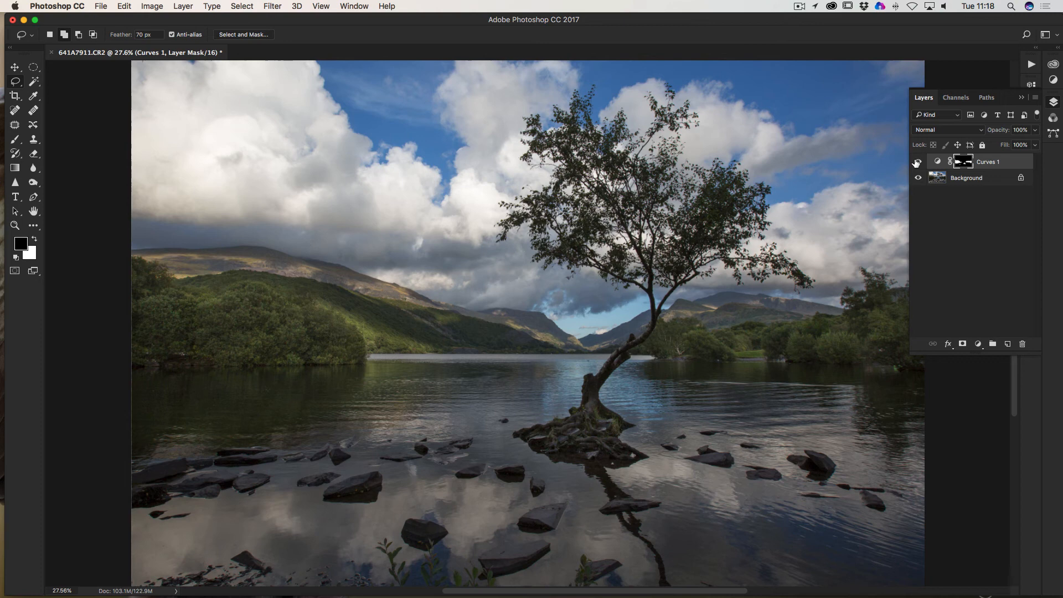
{"action": "mouse_move", "coordinate": [998, 151]}
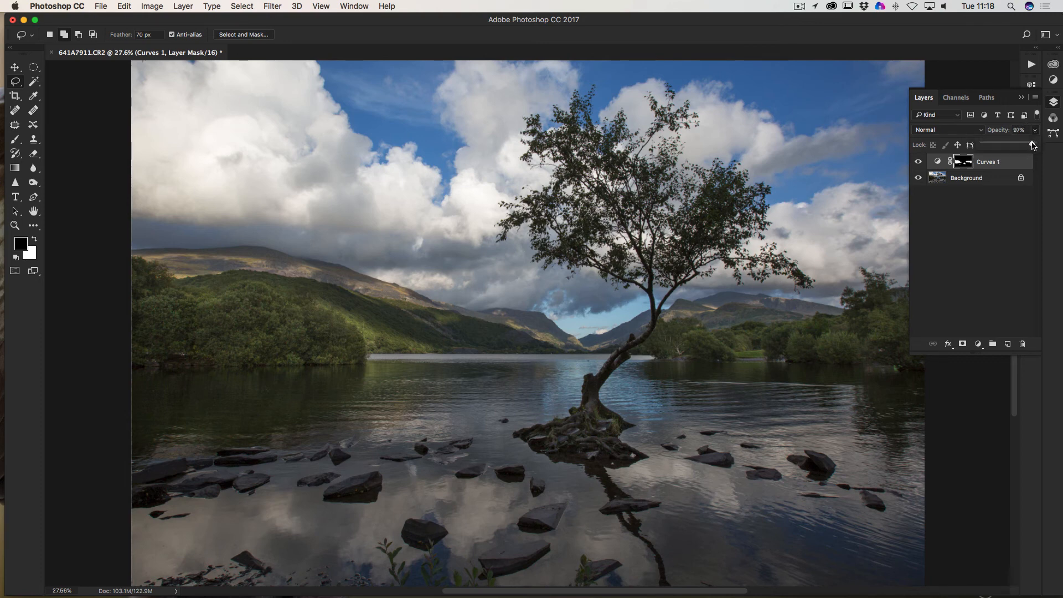
- Lower the Curves 1 layer opacity to about 76%
{"action": "left_click_drag", "start_coordinate": [1031, 145], "coordinate": [1020, 145]}
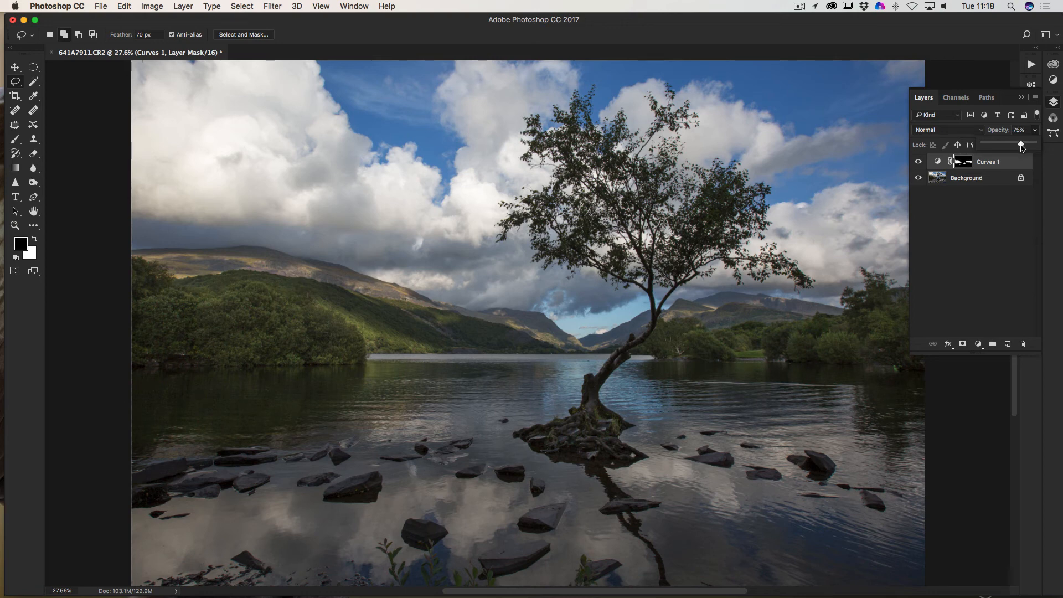
{"action": "left_click_drag", "start_coordinate": [1021, 145], "coordinate": [1021, 145]}
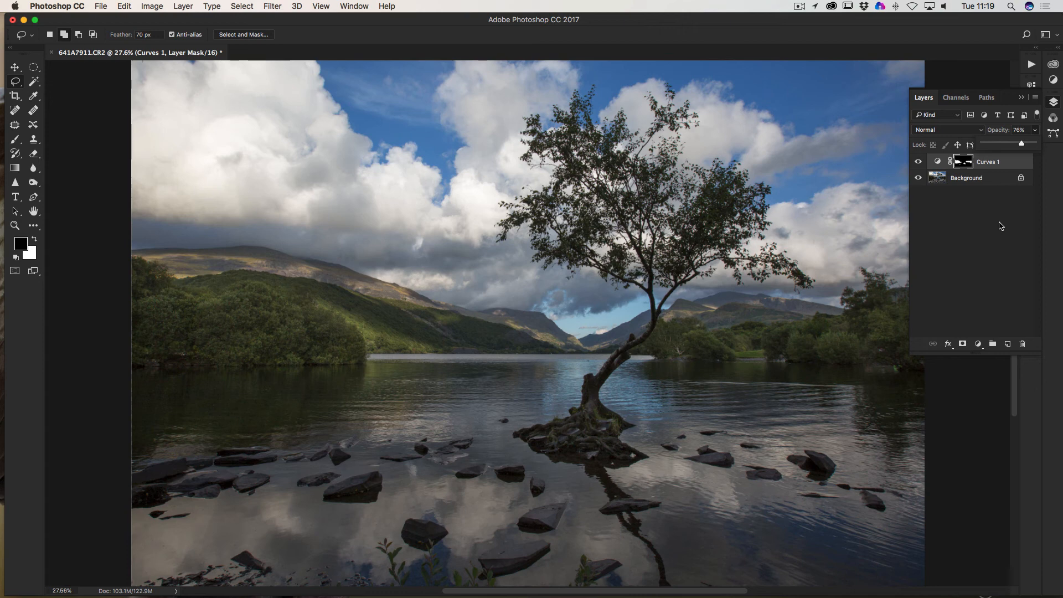
{"action": "mouse_move", "coordinate": [1015, 163]}
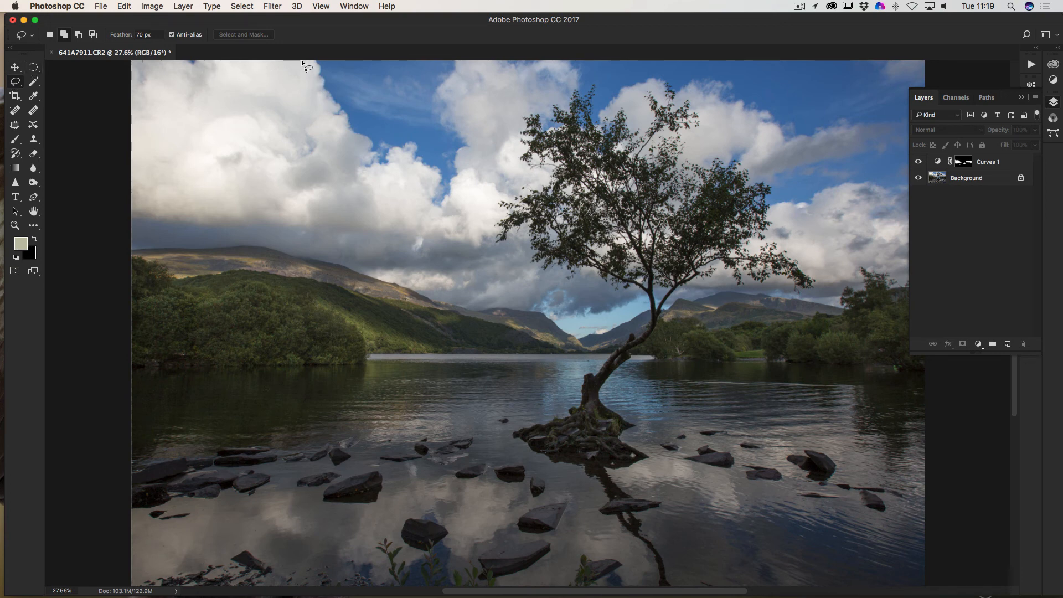
{"action": "mouse_move", "coordinate": [386, 167]}
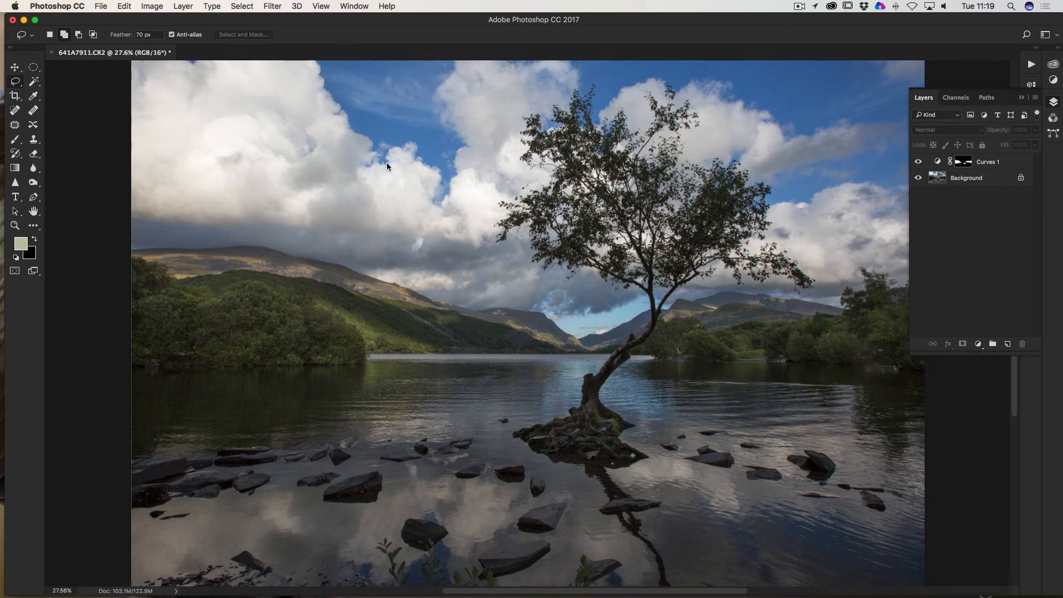
- Lasso around the bright clouds in the upper-left sky
{"action": "left_click_drag", "start_coordinate": [315, 68], "coordinate": [369, 160]}
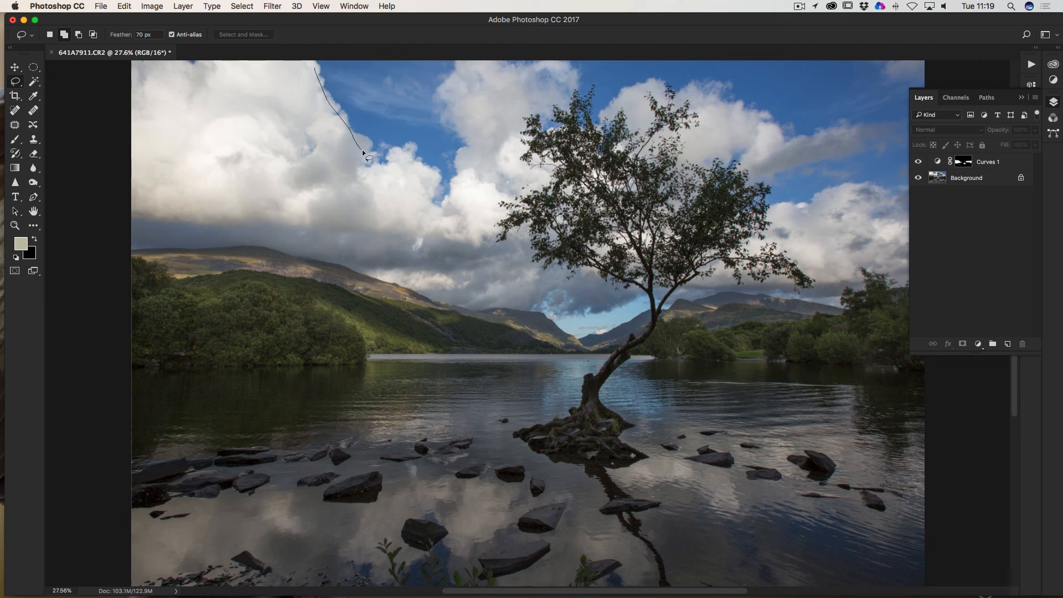
{"action": "left_click_drag", "start_coordinate": [369, 160], "coordinate": [481, 183]}
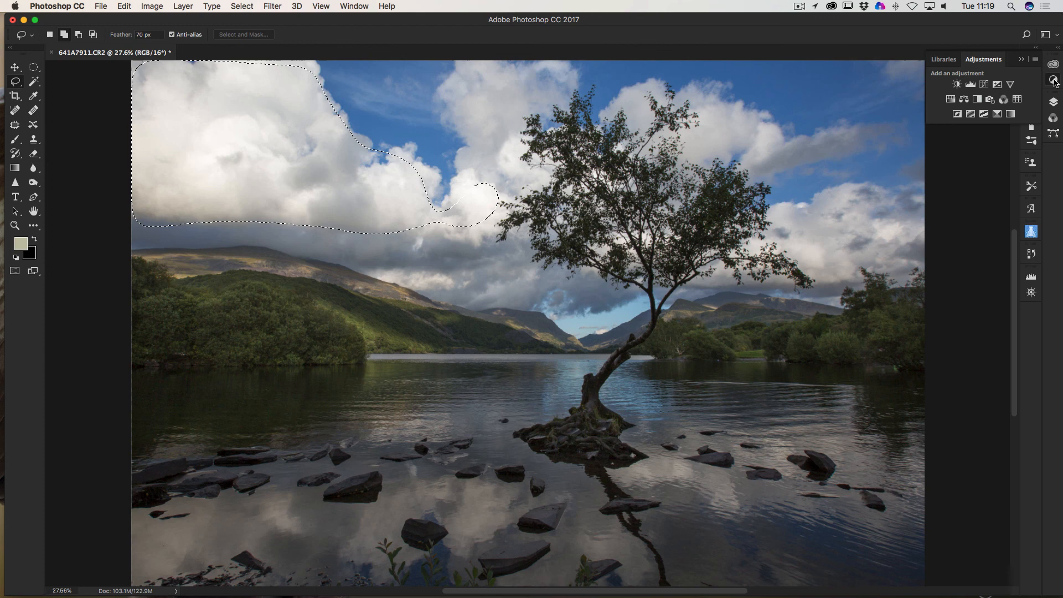
- Add a Curves layer, pull the midpoint down to darken the clouds, and collapse Properties
{"action": "left_click", "coordinate": [957, 84]}
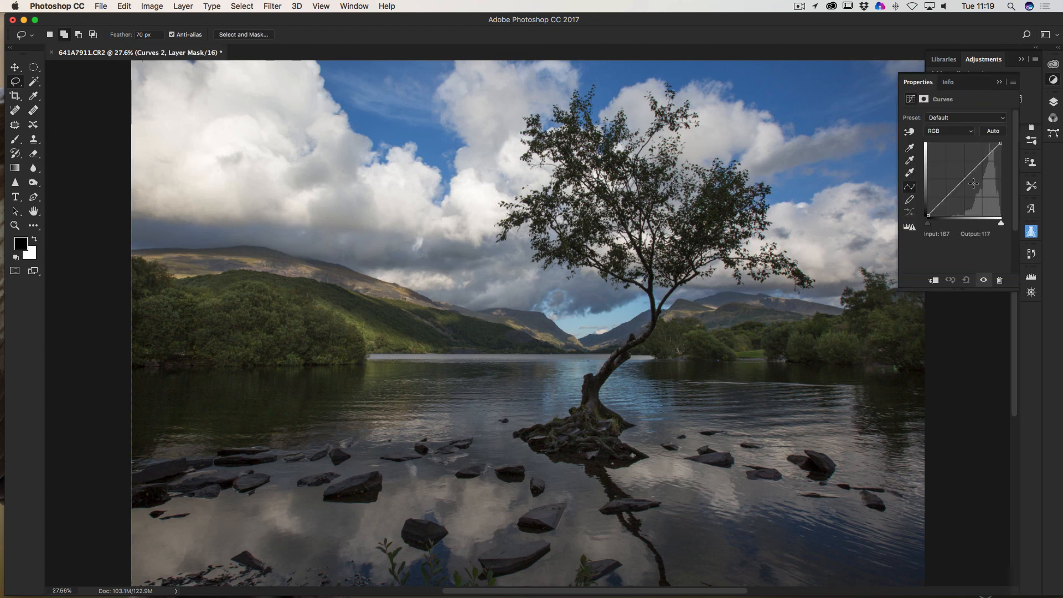
{"action": "left_click_drag", "start_coordinate": [980, 166], "coordinate": [971, 184]}
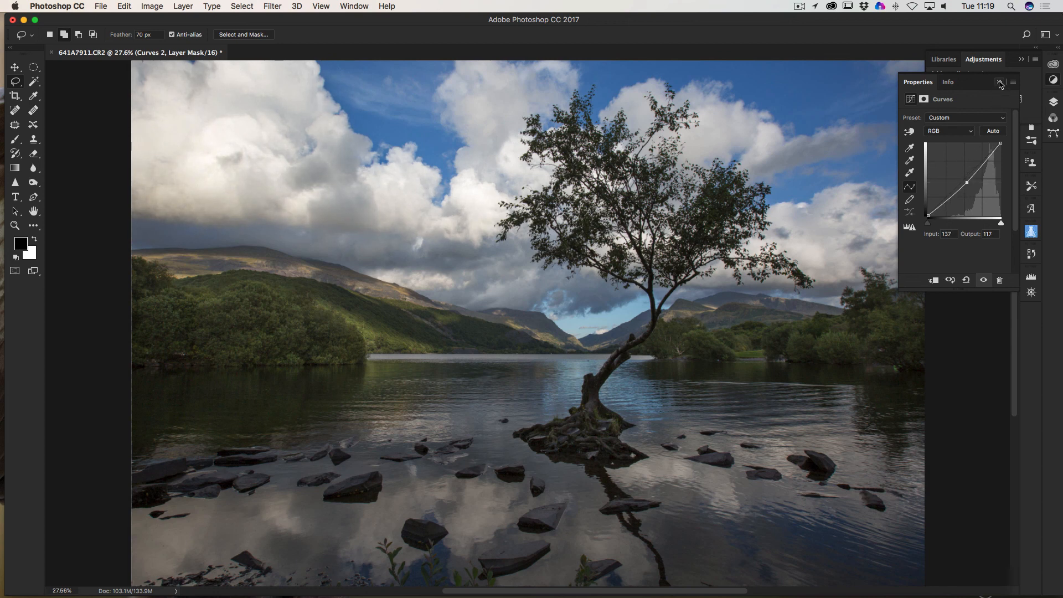
{"action": "left_click", "coordinate": [998, 82]}
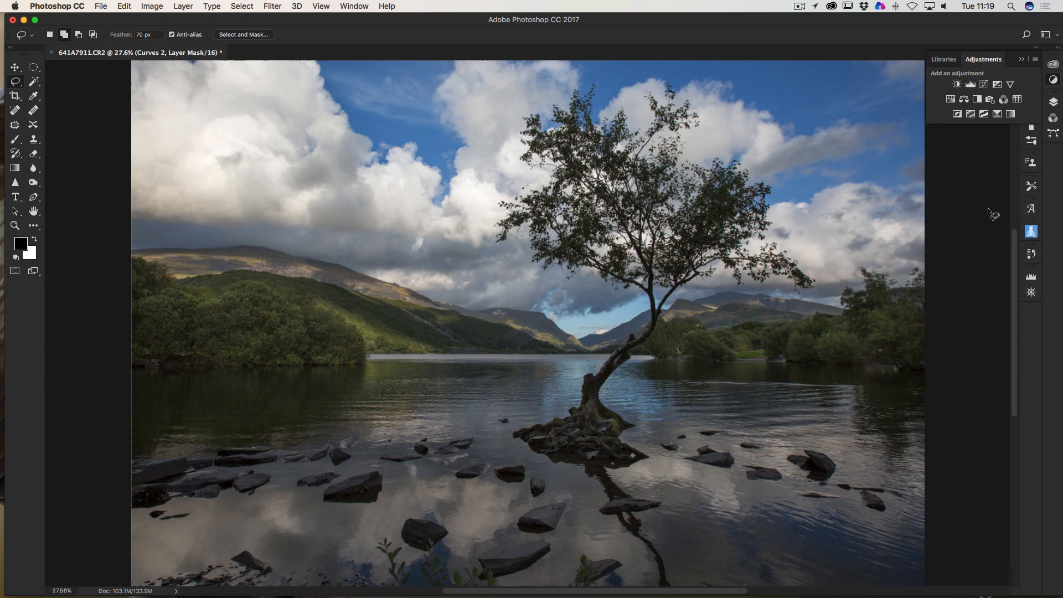
{"action": "mouse_move", "coordinate": [886, 133]}
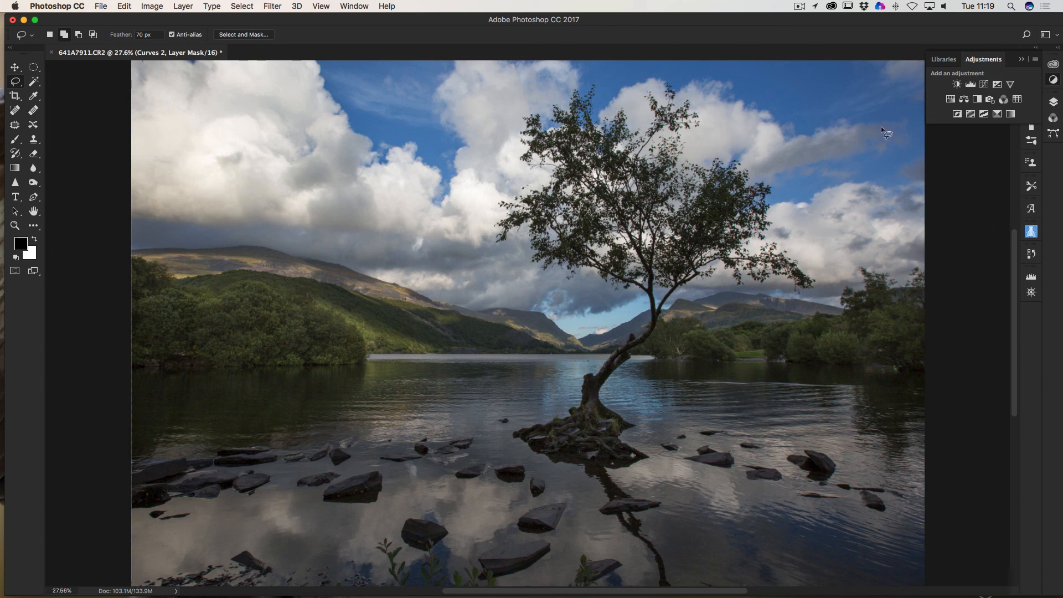